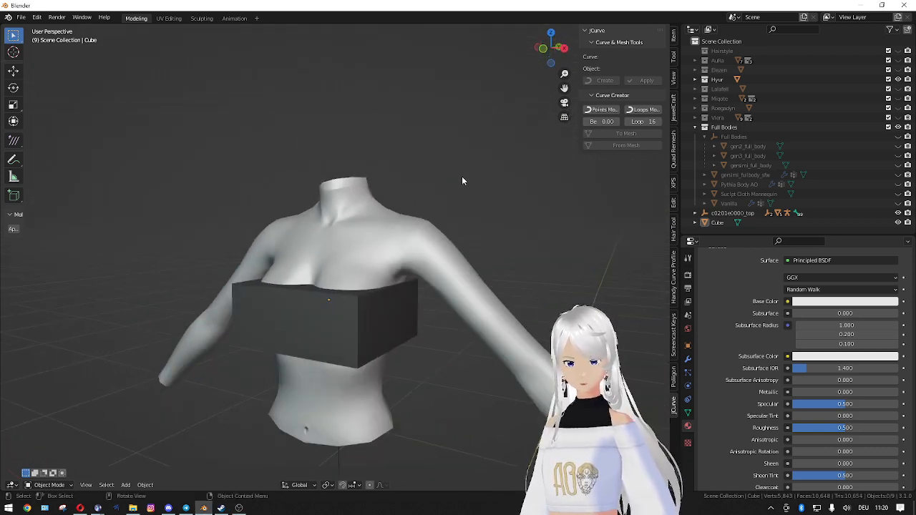
Step: Zoom the viewport in toward the body's chest and neck
drag(462, 180, 500, 168)
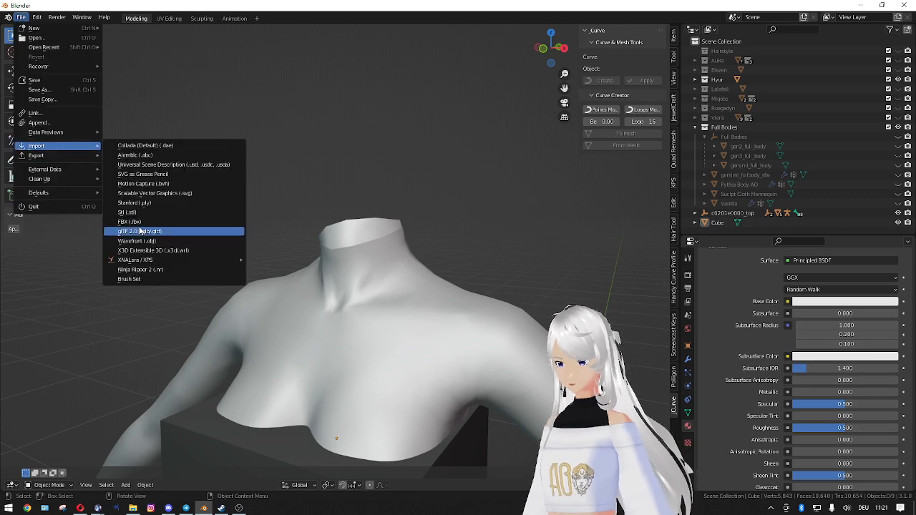
Step: Import the face .fbx model from the recent model folder
click(130, 221)
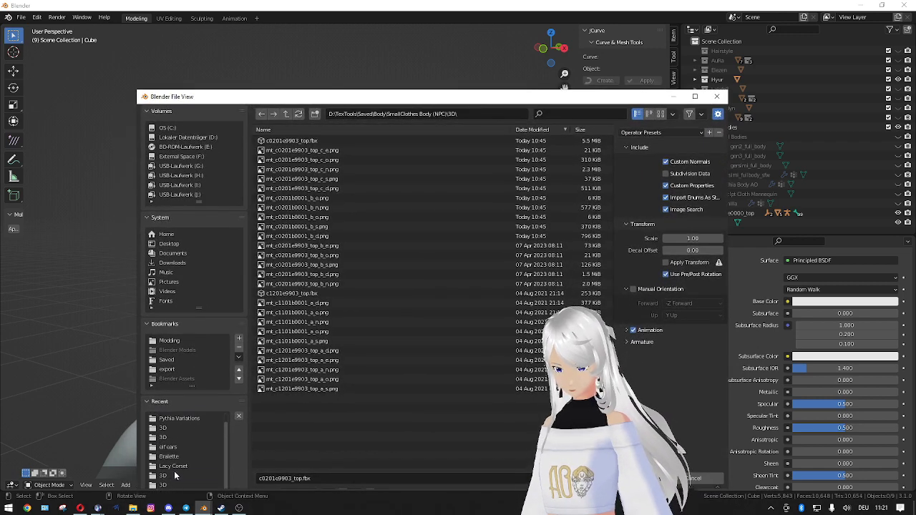
click(163, 475)
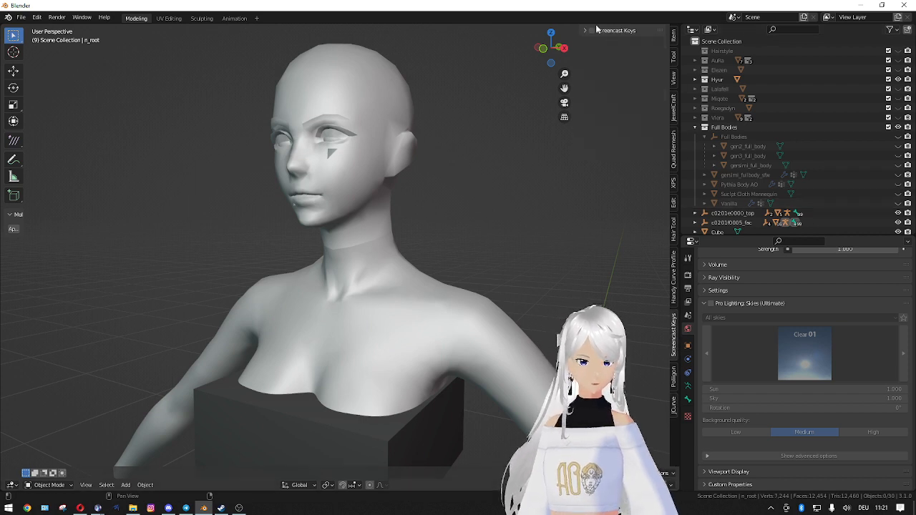
click(591, 30)
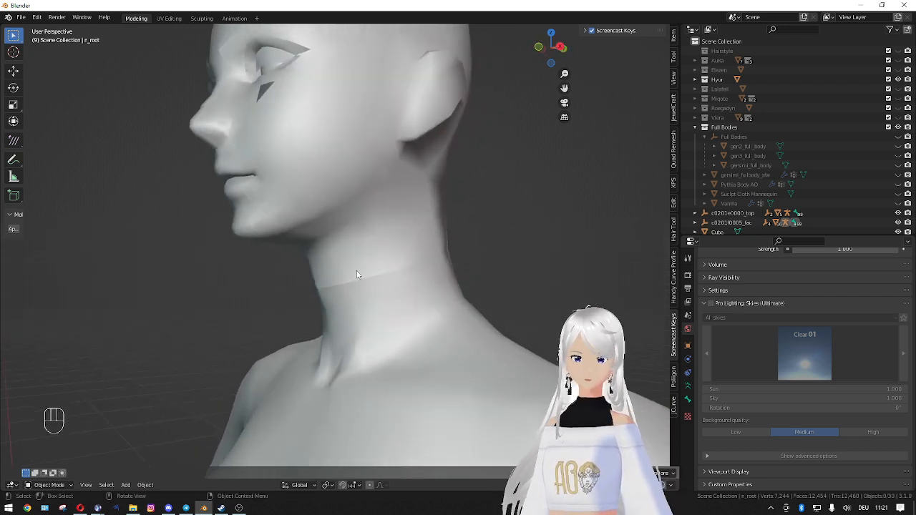
drag(358, 275, 440, 261)
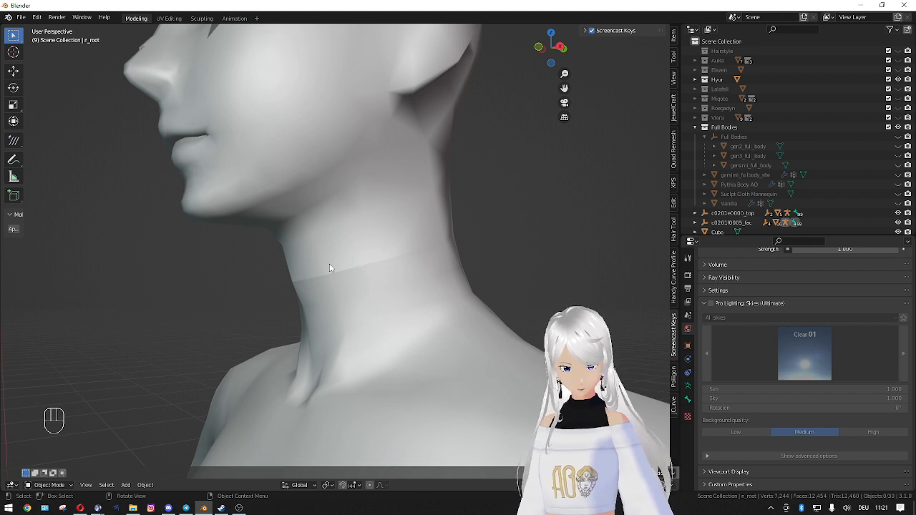
click(408, 296)
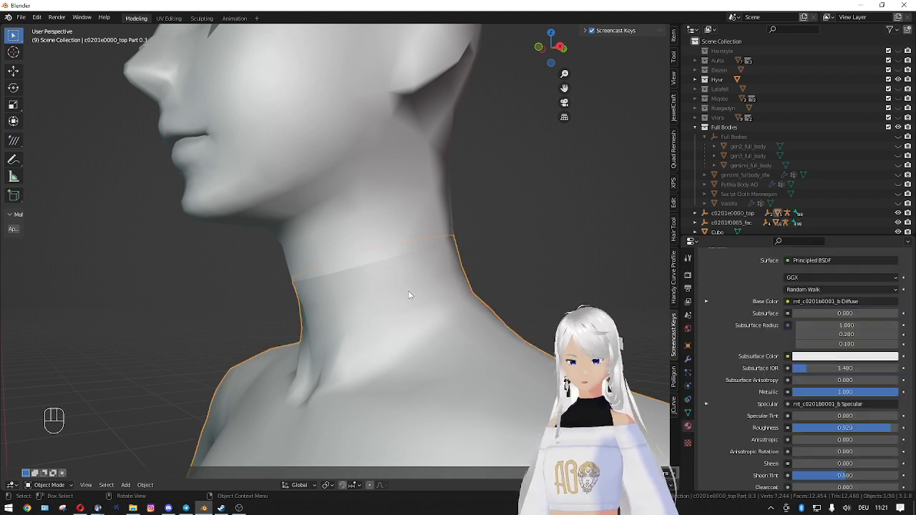
Step: Enter Edit Mode with X-ray on and show Object Data vertex groups
key(Tab)
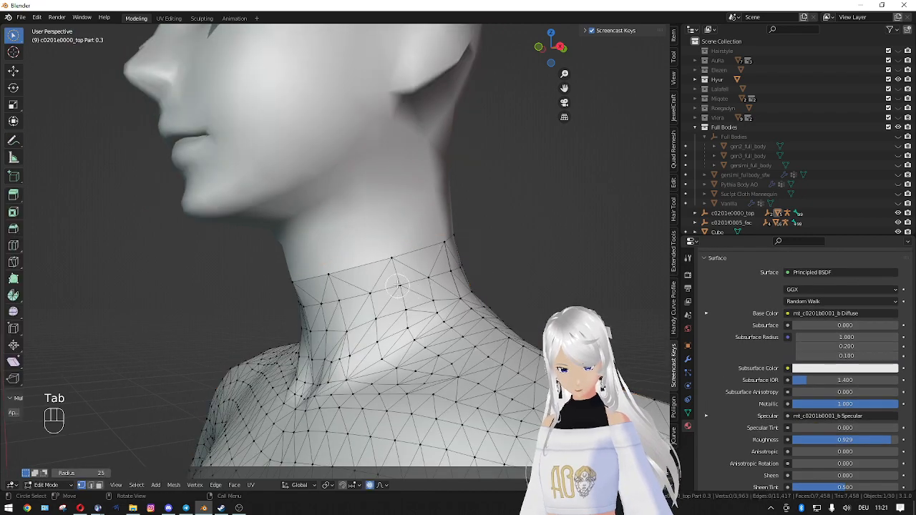
key(alt+z)
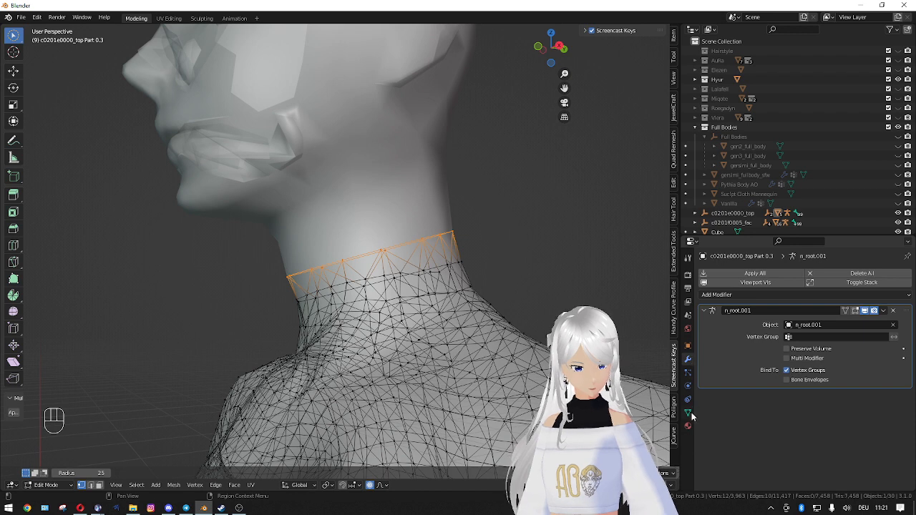
click(687, 412)
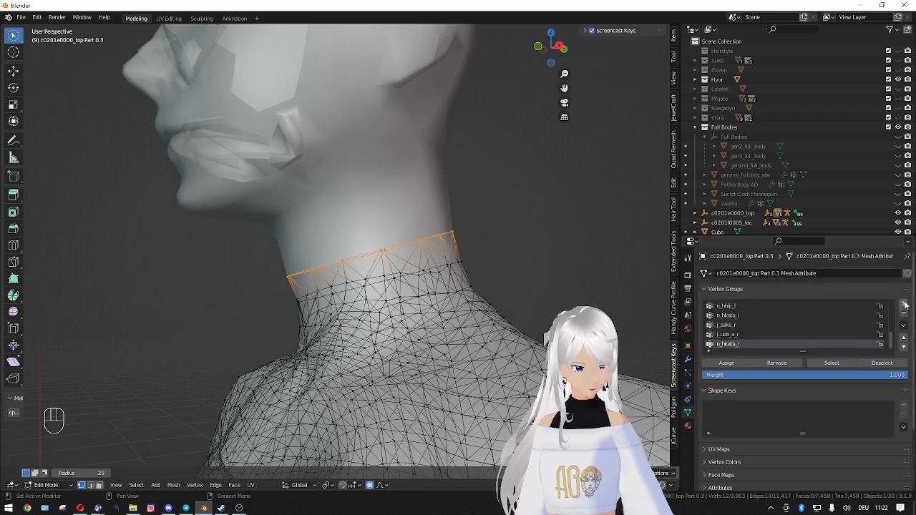
click(904, 304)
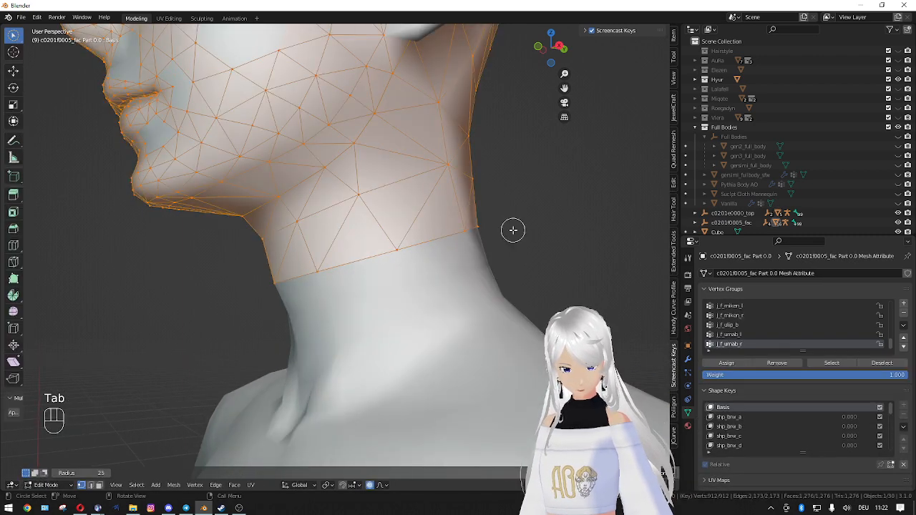
Step: Assign the neck's bottom edge loop to a new vertex group, then return to Object Mode
key(alt+z)
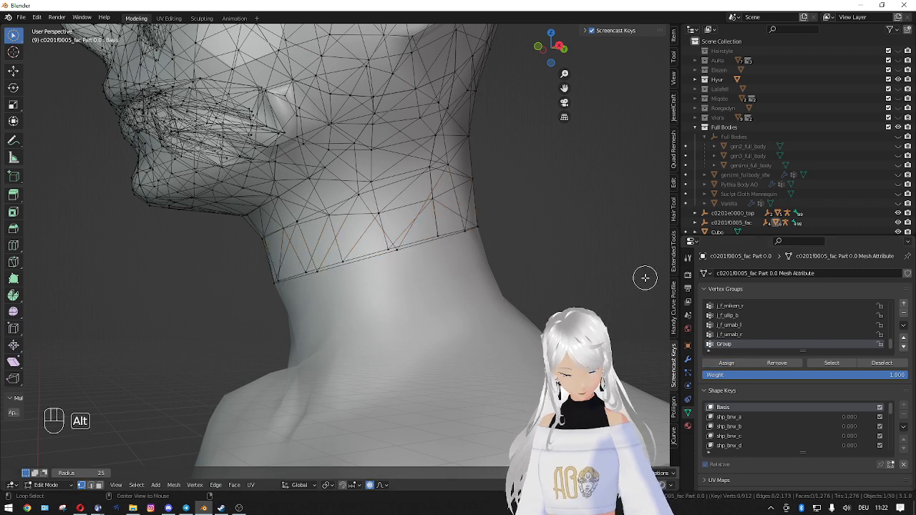
key(Tab)
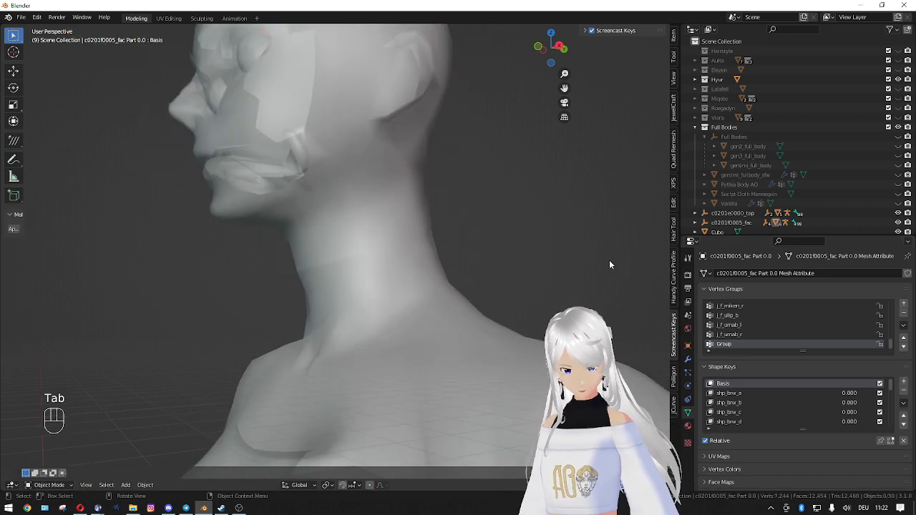
key(alt+z)
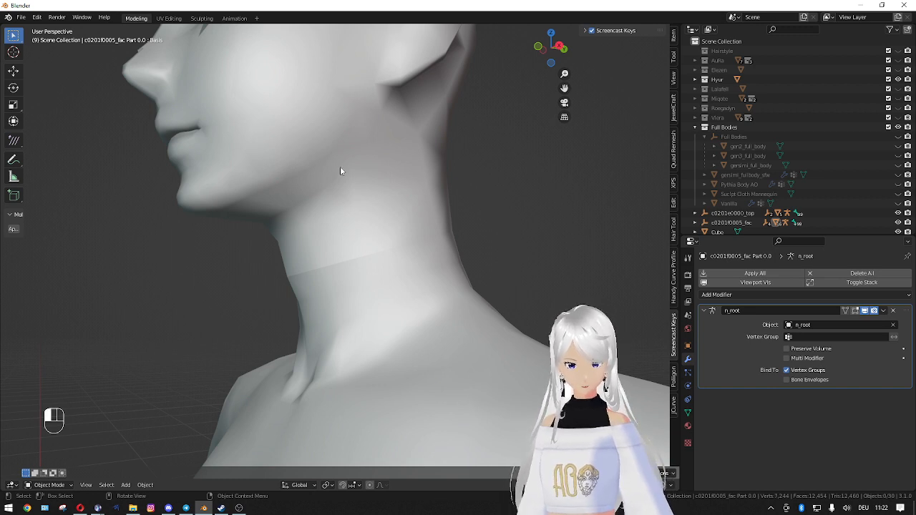
Step: Add a Data Transfer modifier to the body mesh
click(340, 247)
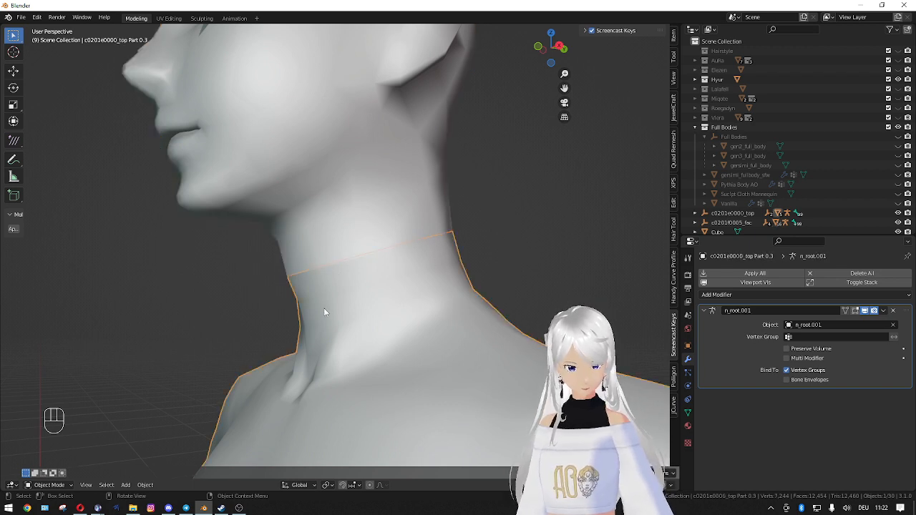
click(717, 294)
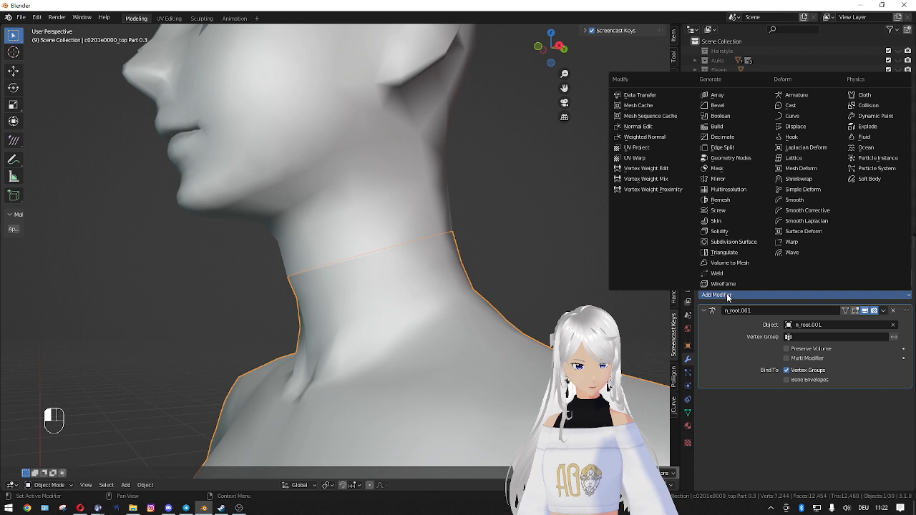
click(640, 94)
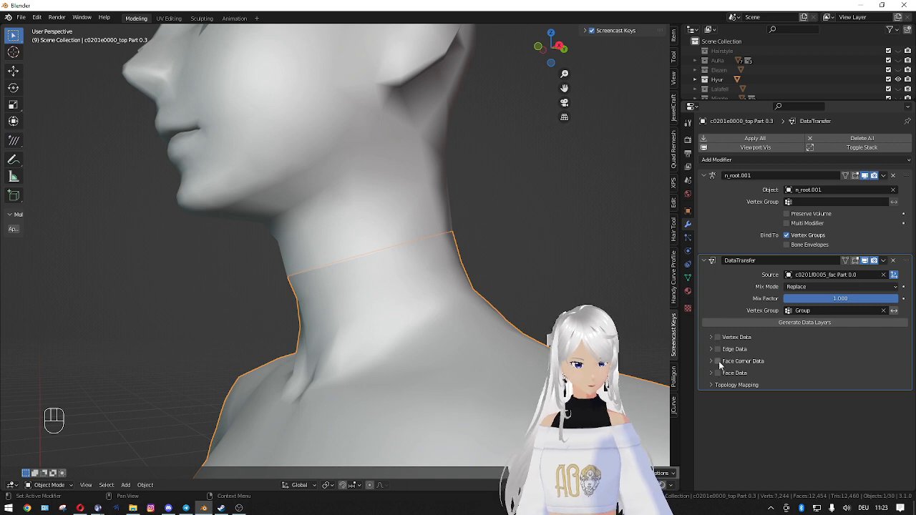
Step: Transfer Face Corner custom normals with Nearest Face Interpolated mapping, then orbit to check the neck
click(717, 361)
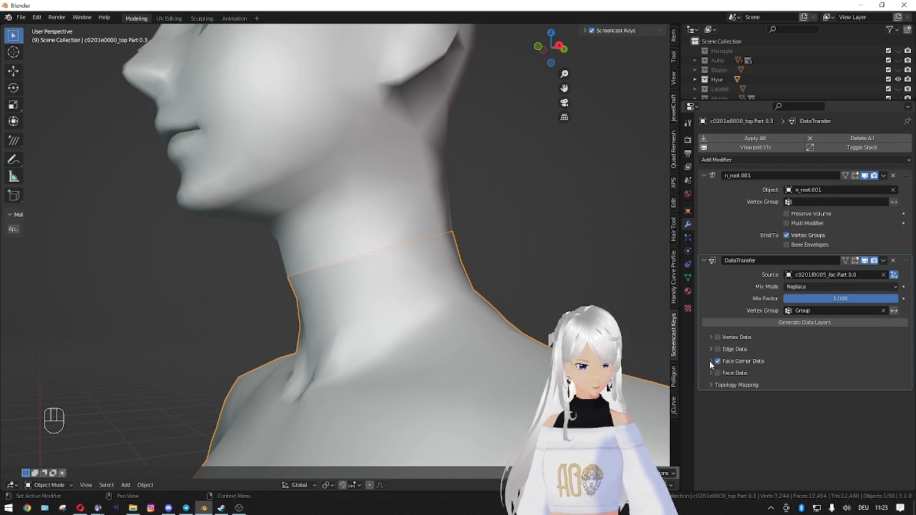
click(711, 360)
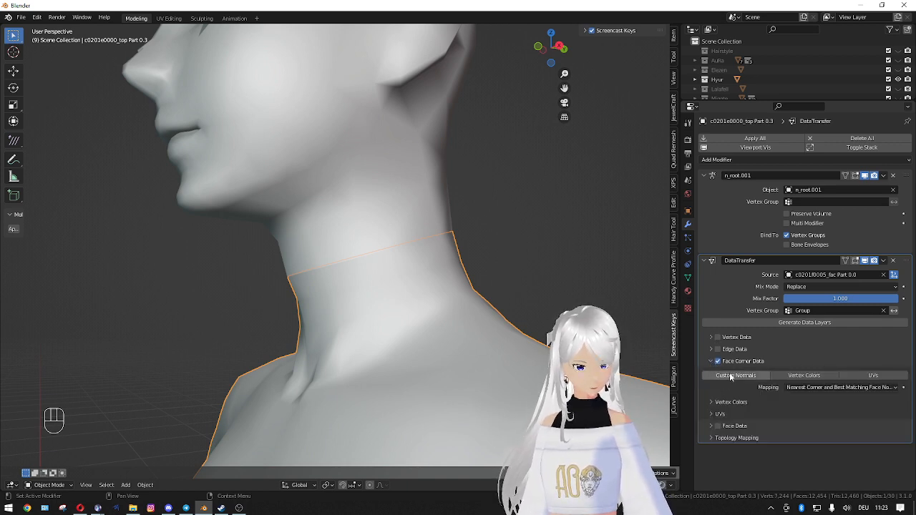
click(839, 388)
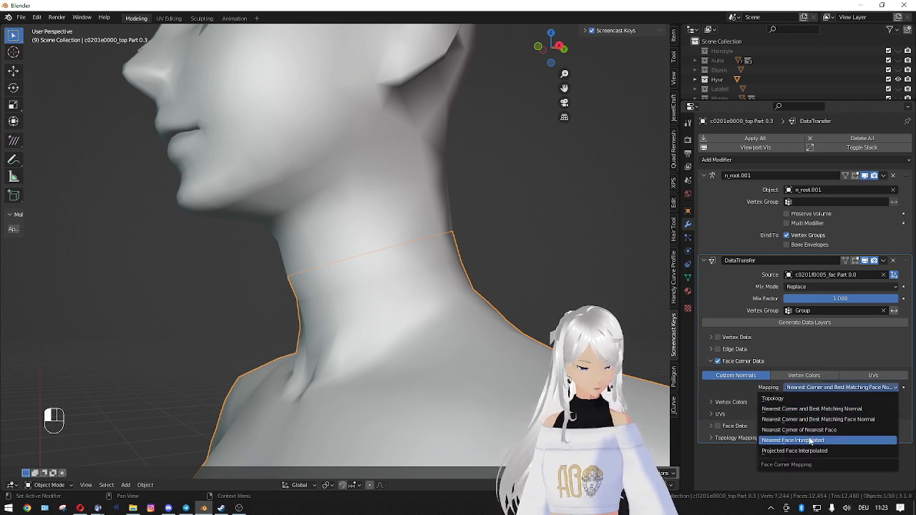
click(792, 440)
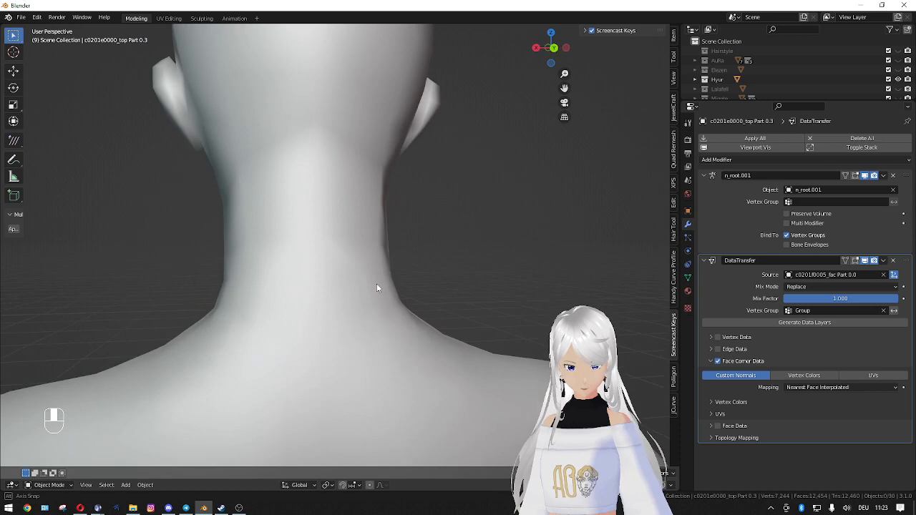
drag(378, 288, 427, 297)
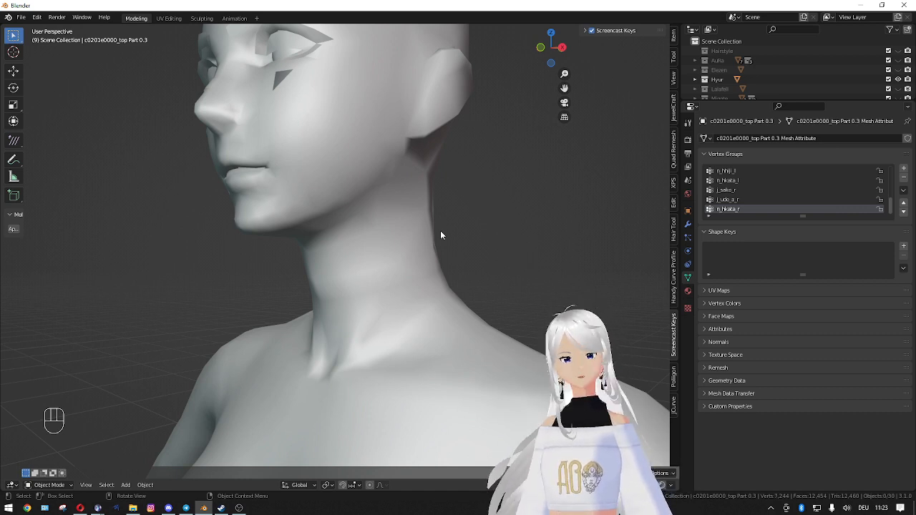
drag(442, 235, 561, 280)
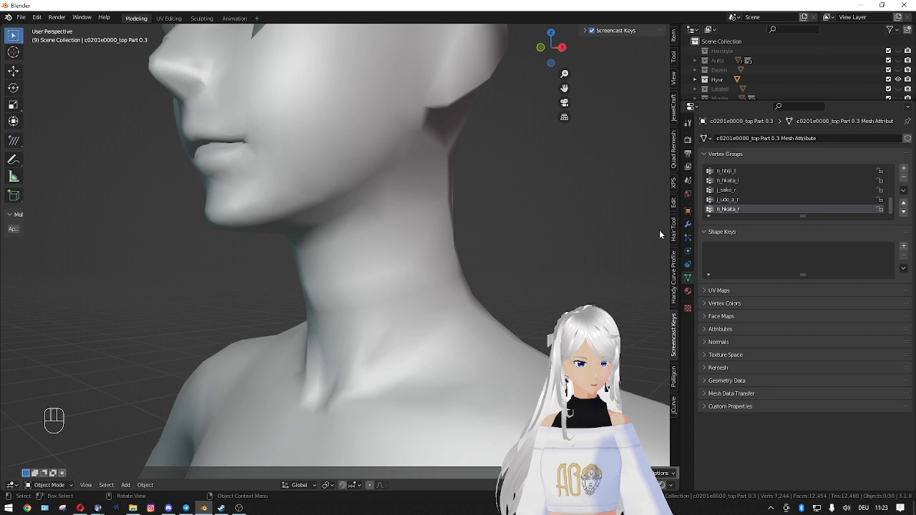
key(Tab)
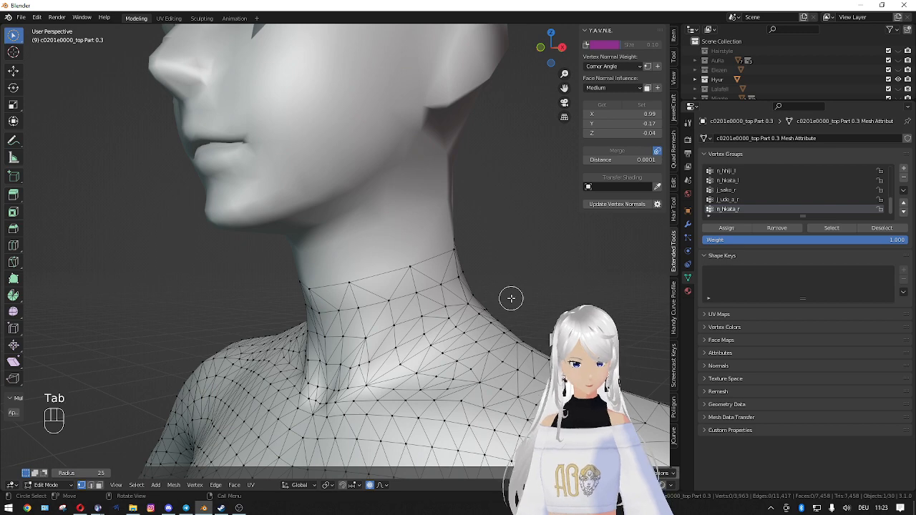
key(Tab)
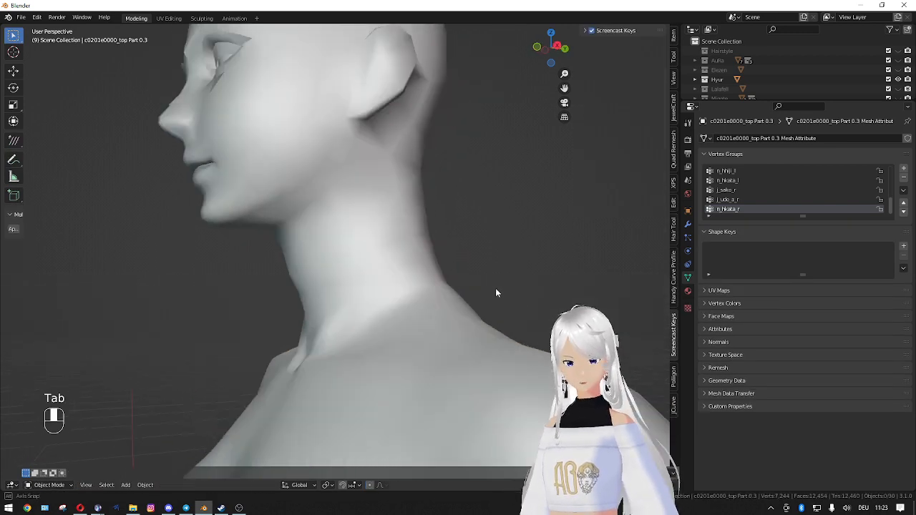
drag(496, 293, 539, 297)
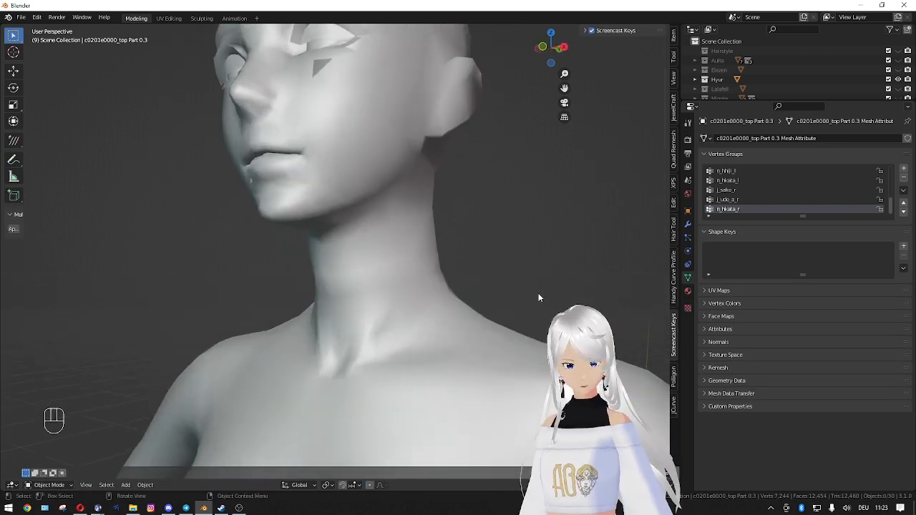